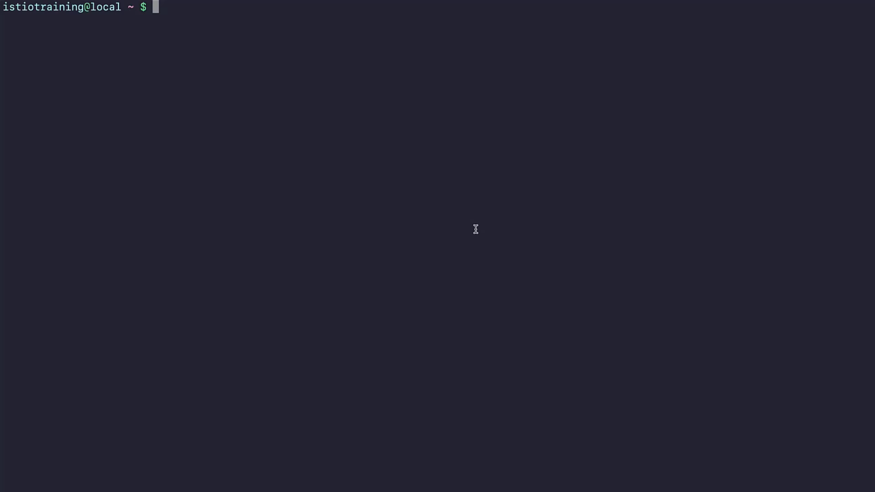
Start a local minikube cluster with 'minikube start' and begin the next minikube command.
text(minikube str)
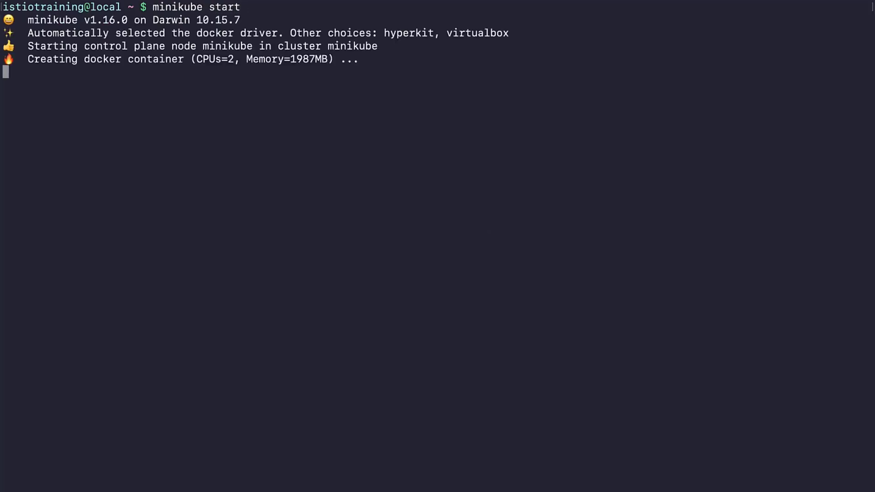
mouse_move(384, 51)
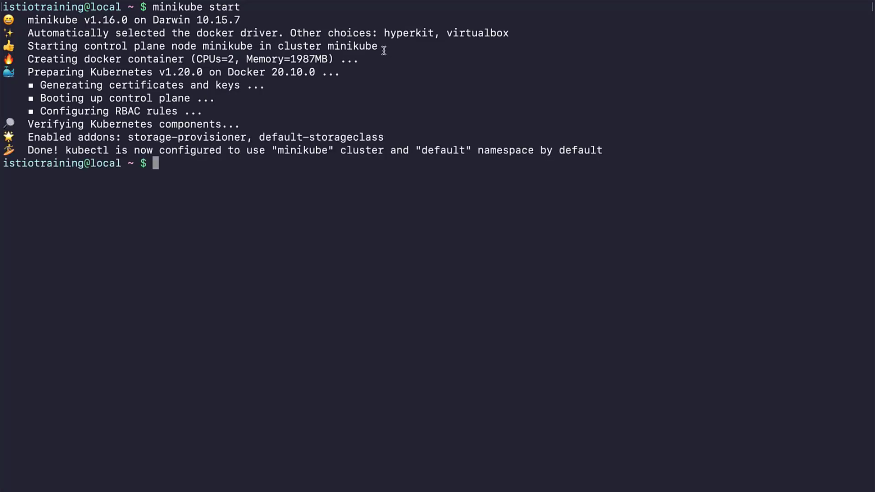
text(minikube)
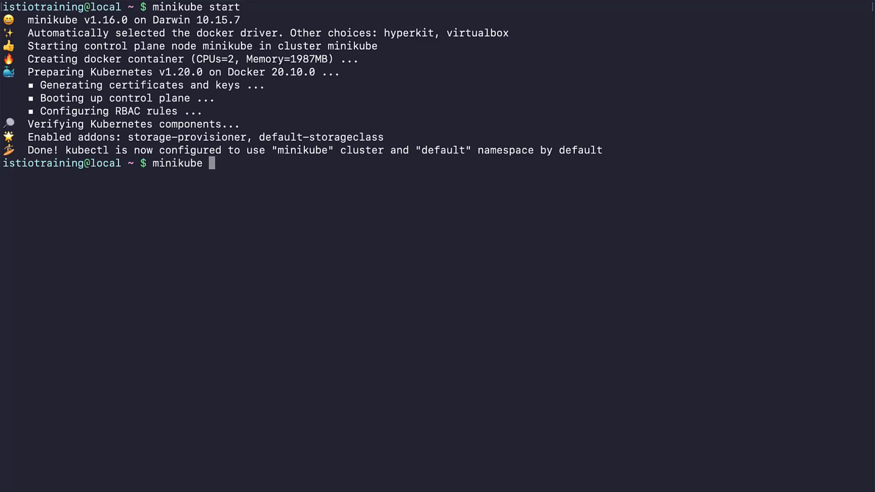
Run 'minikube addons enable ingress' (fails on docker driver), then 'minikube delete'.
text(addons enable ingress)
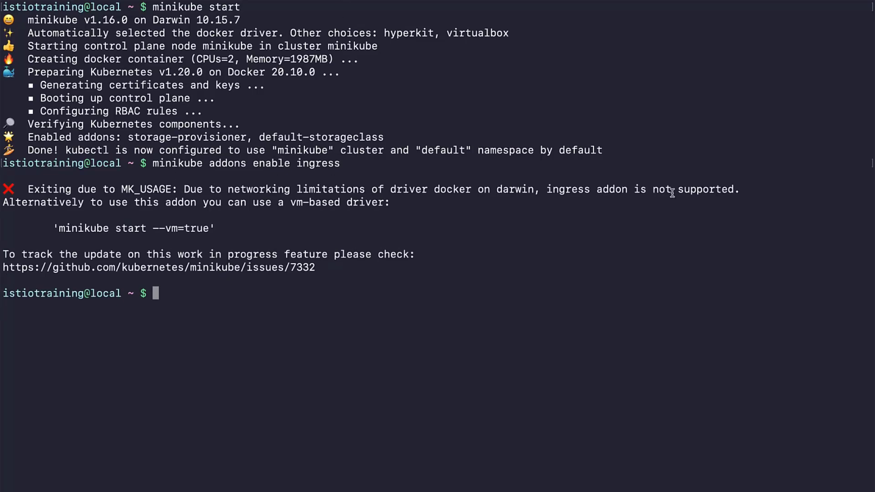
mouse_move(226, 207)
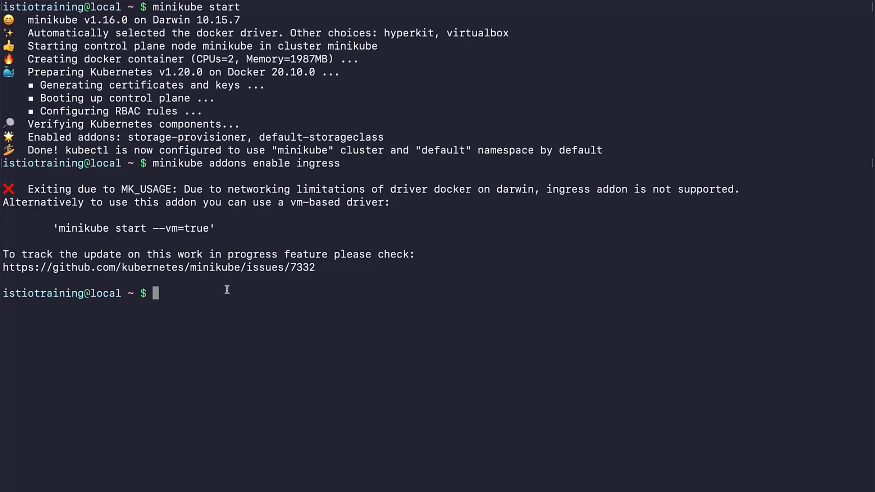
text(minikube delete)
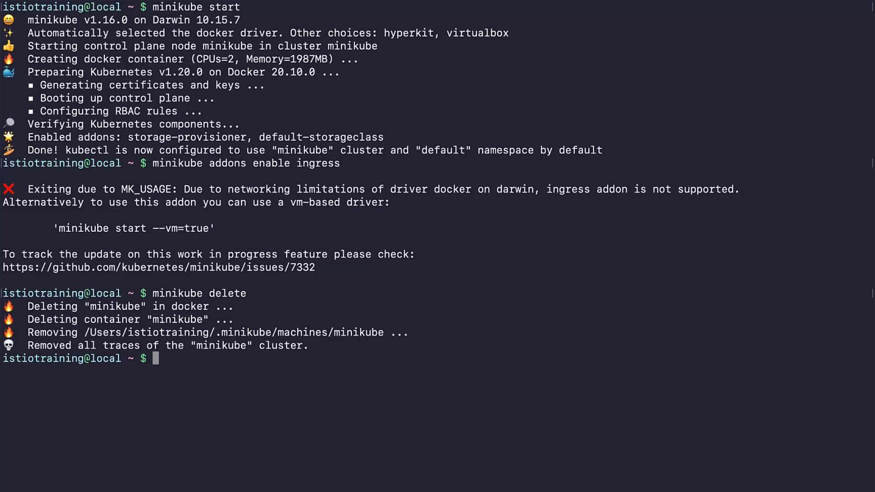
Run 'minikube start --vm=true', enable the ingress addon, then clear the screen.
text(minikube s)
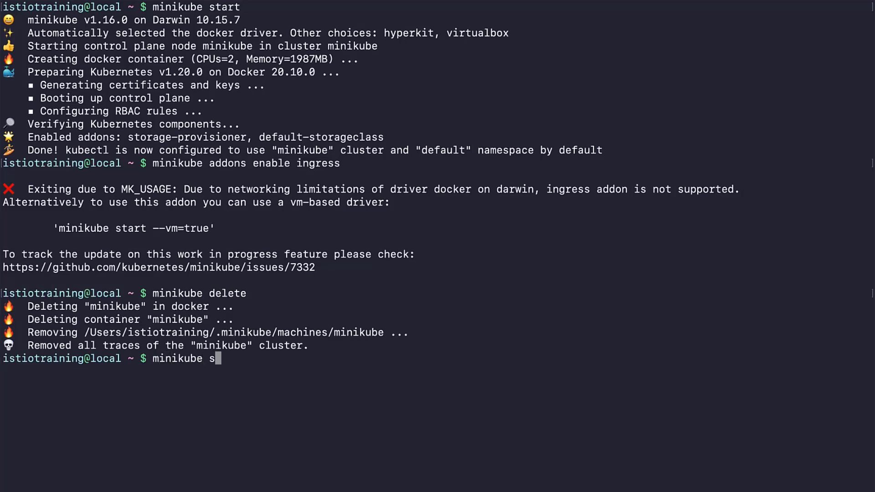
text(tart --vm=tru)
text(minikube addons)
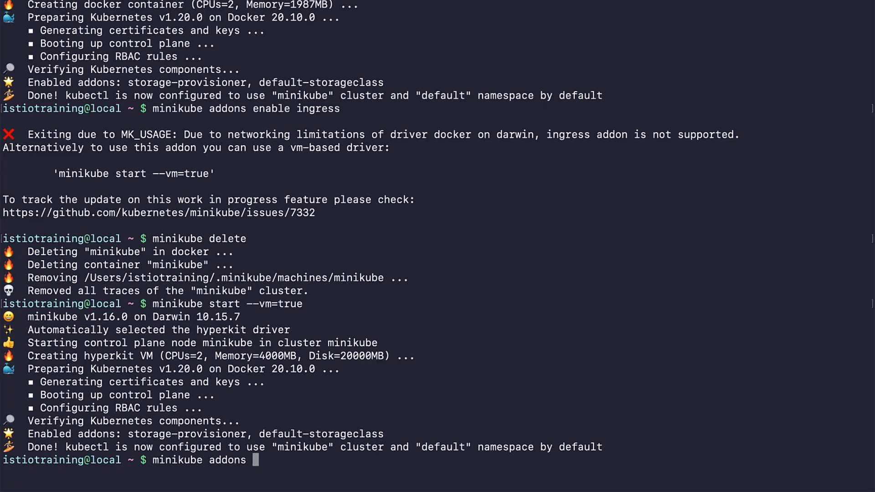
text(enable ingress)
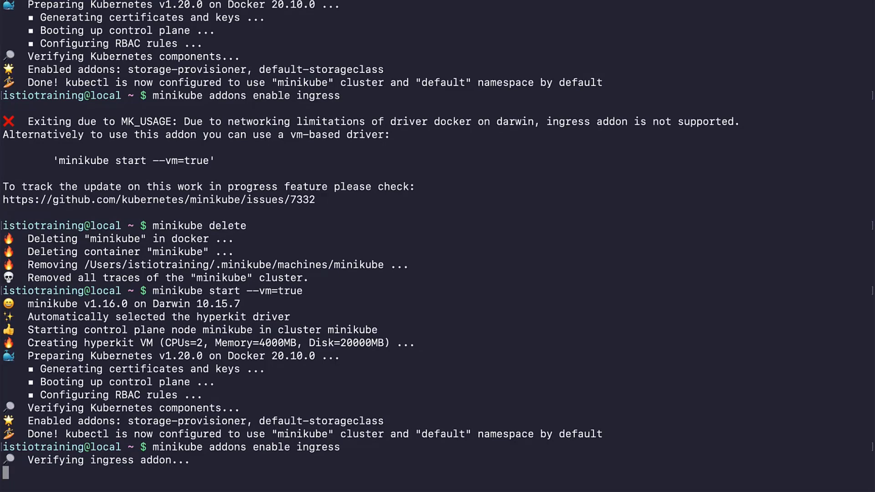
mouse_move(228, 474)
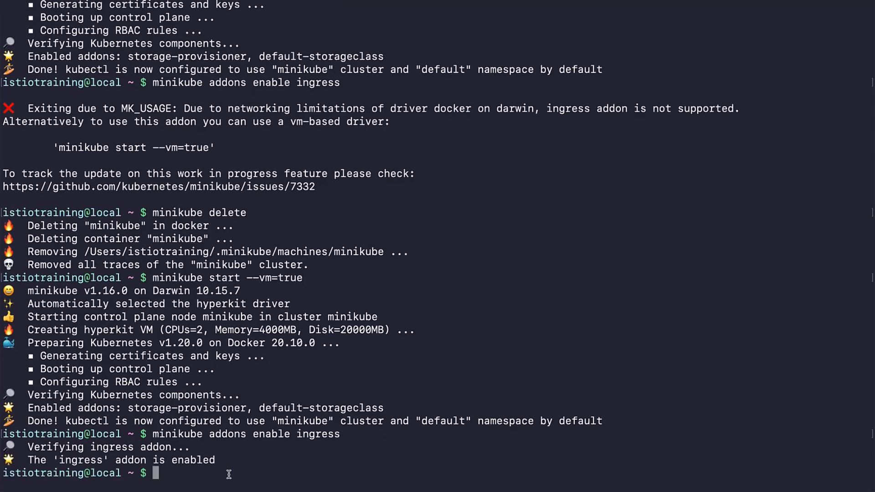
mouse_move(244, 471)
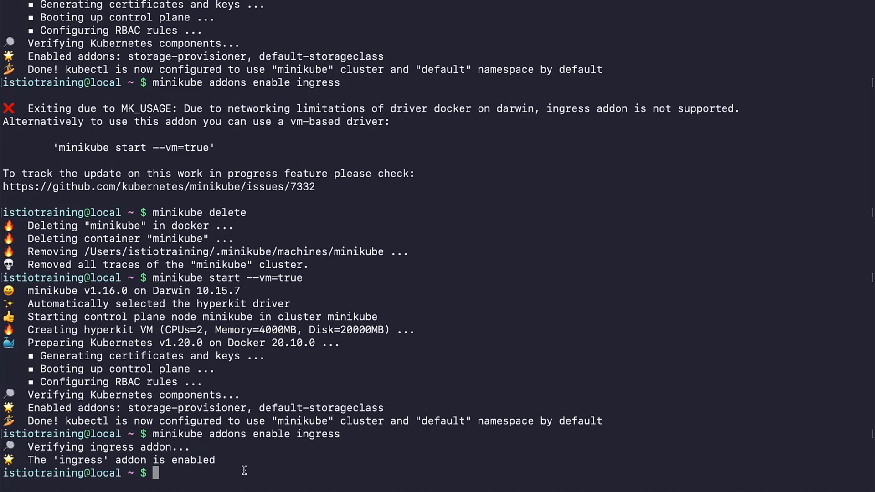
text(clear)
text(cu)
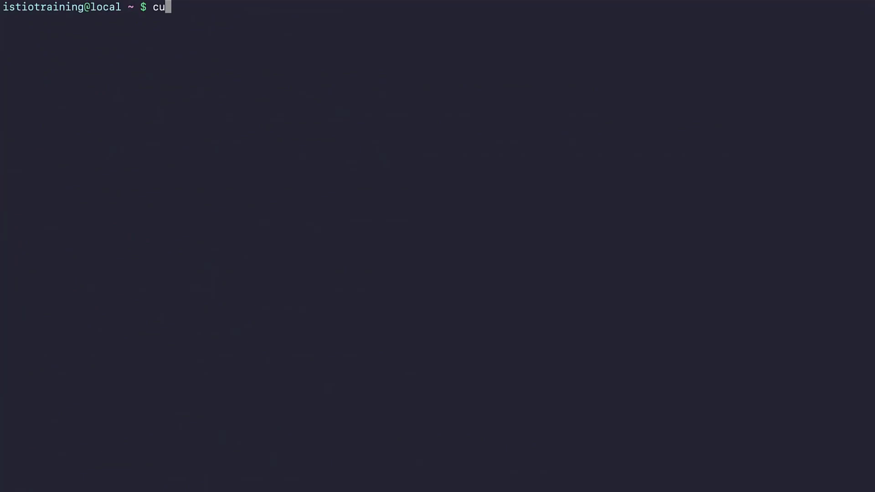
text(rl -L)
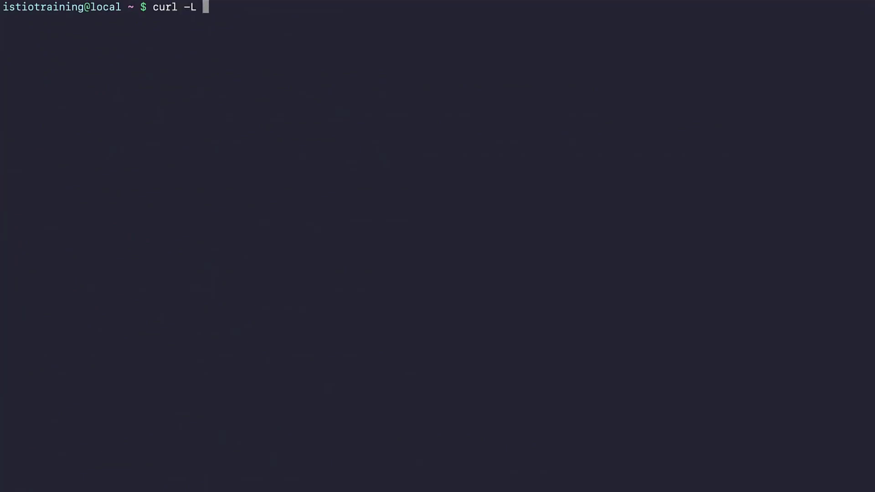
text(https:)
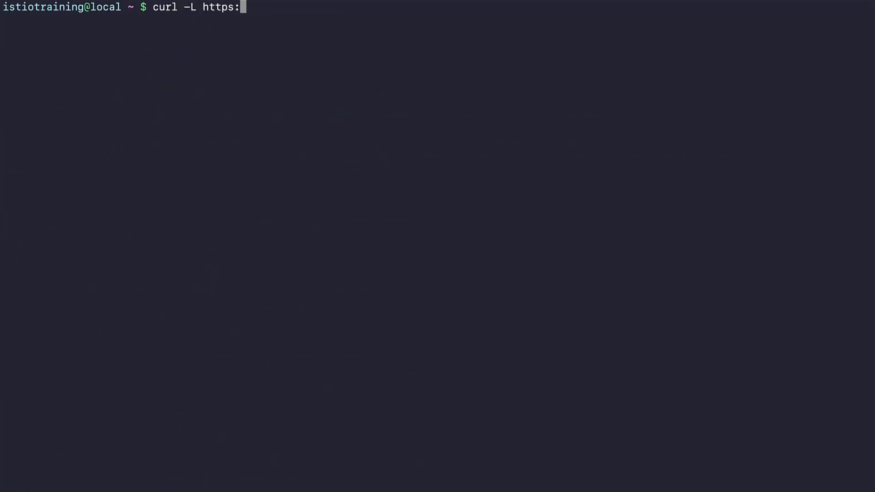
text(//isti)
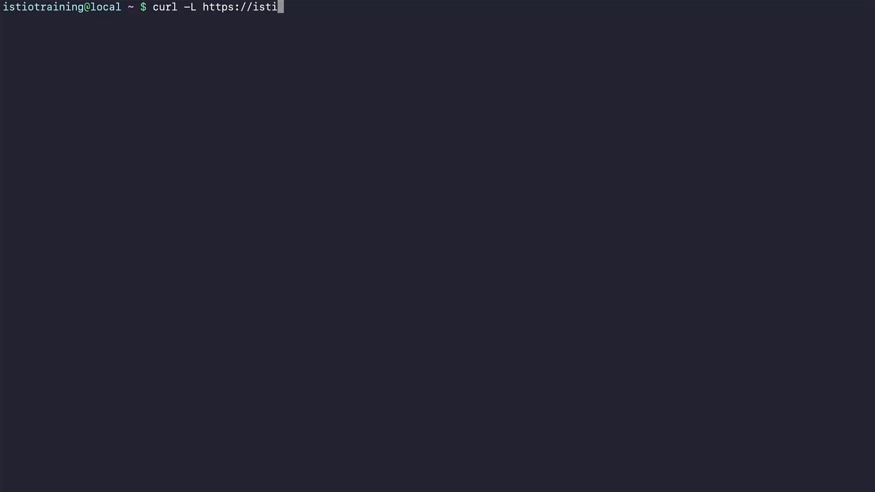
text(o.io)
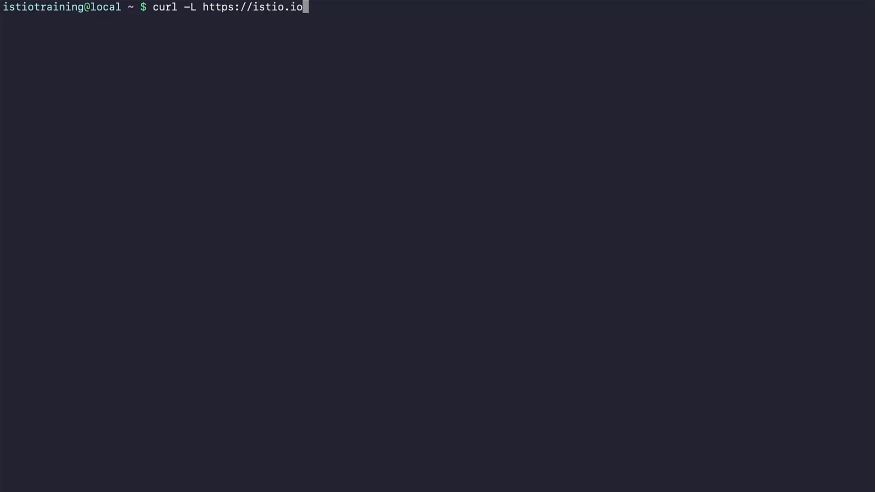
text(/download)
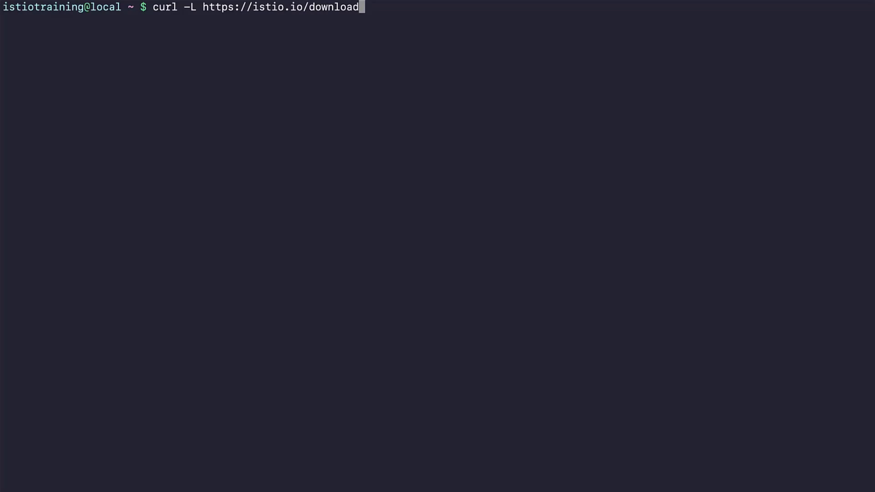
text(Isti)
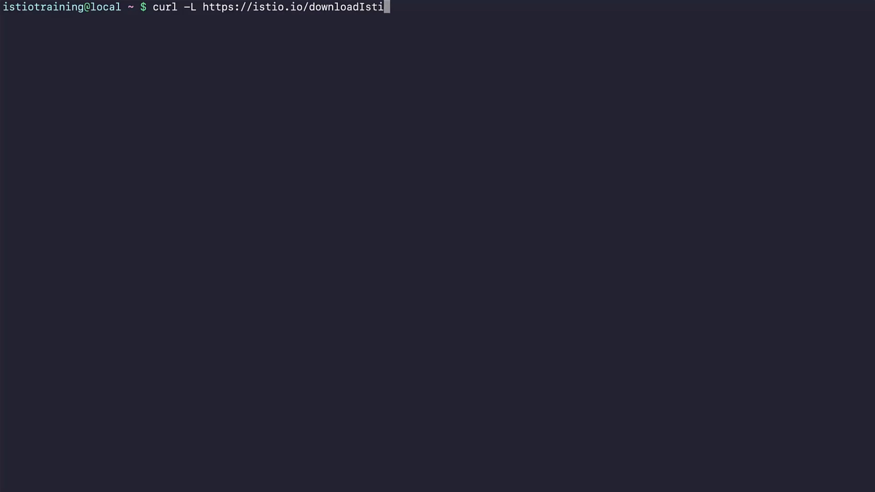
text(o)
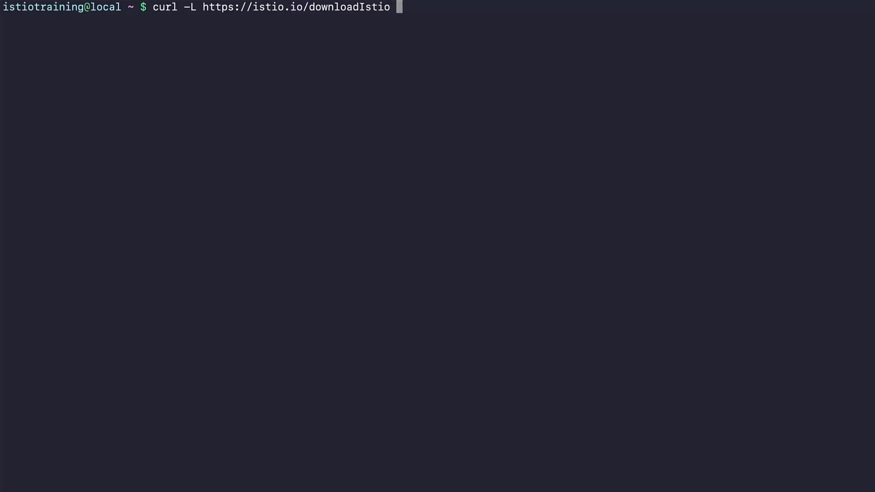
text(| sh -)
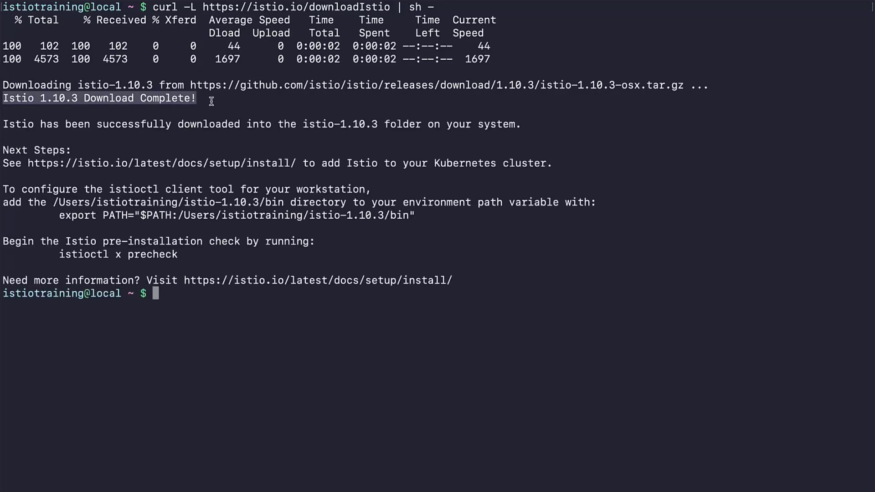
double_click(341, 124)
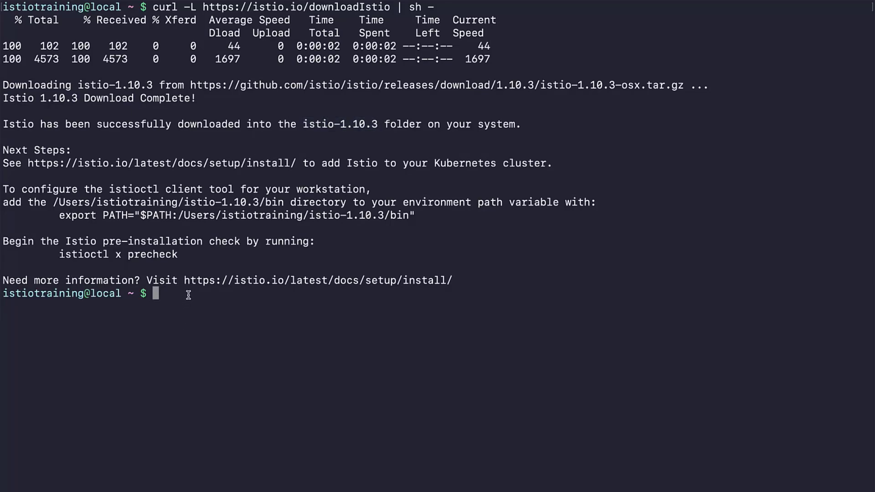
Change into istio-1.10.3 and list its contents, the bin folder and the tools folder.
text(cd istio-1.10.3/)
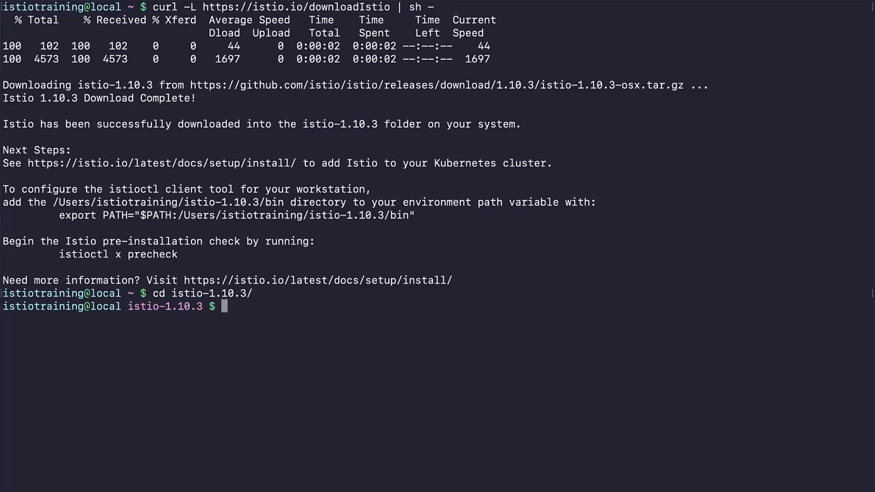
text(ls)
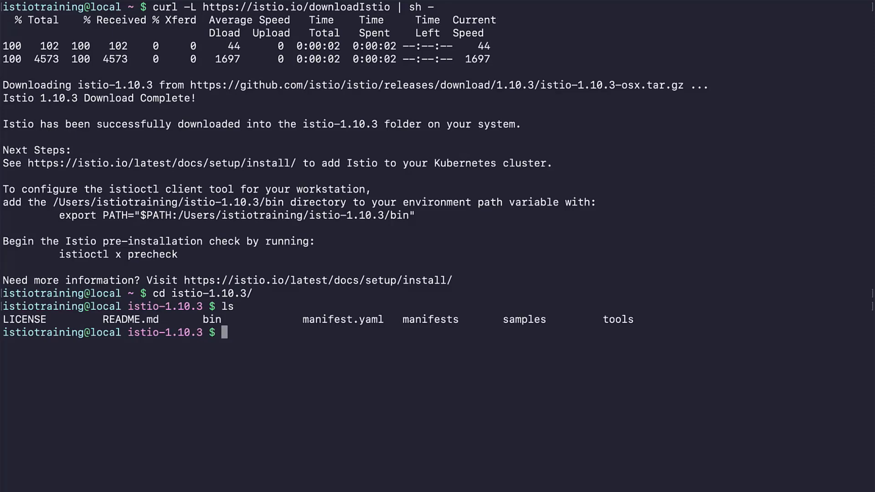
mouse_move(156, 279)
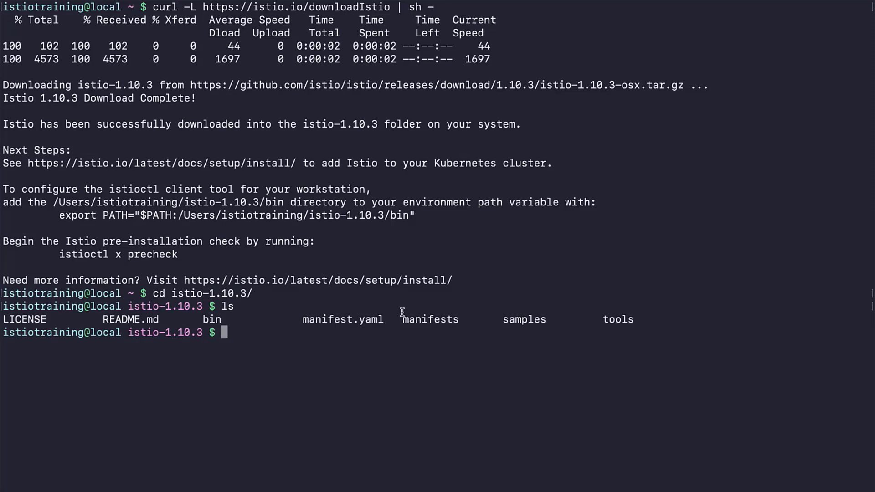
mouse_move(266, 333)
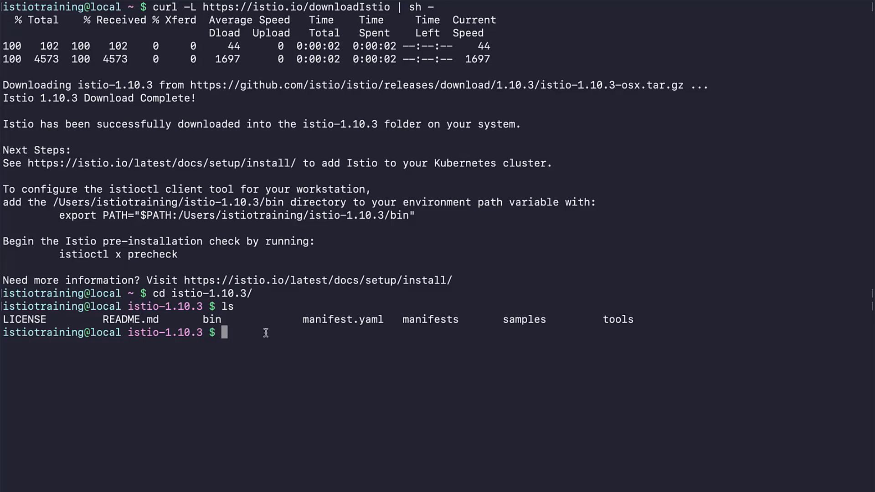
text(ls bn)
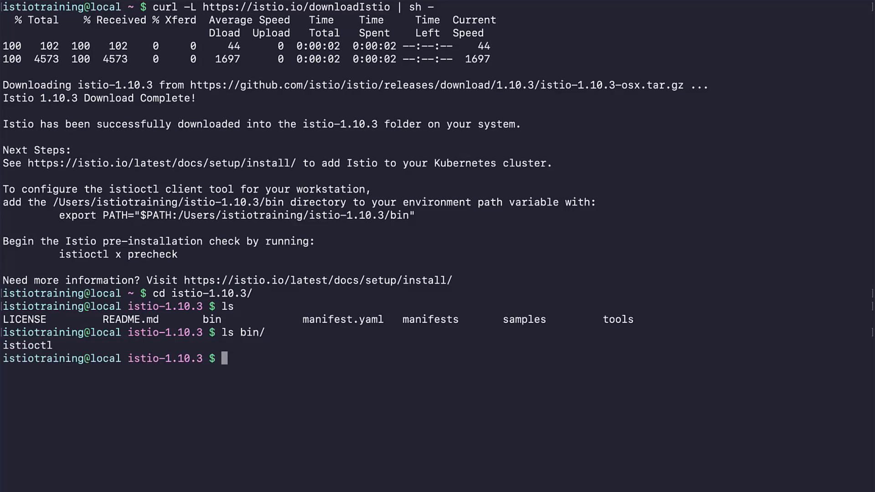
text(ls samples/)
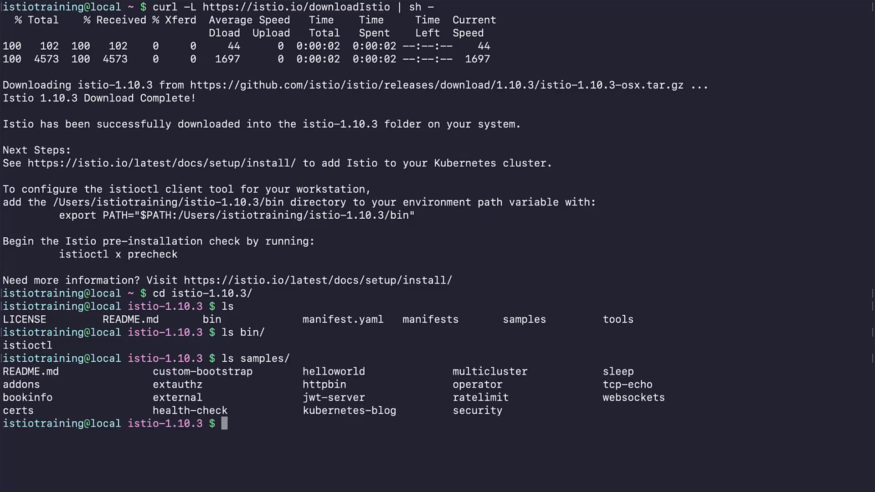
mouse_move(381, 369)
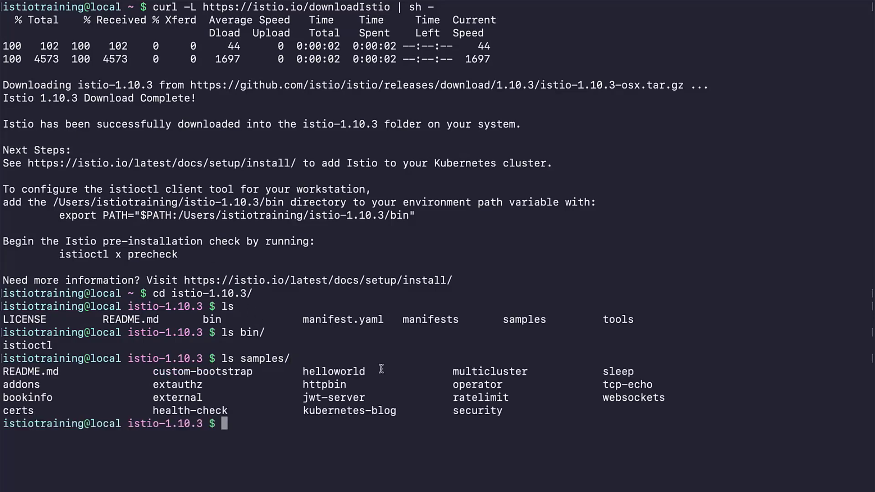
mouse_move(642, 384)
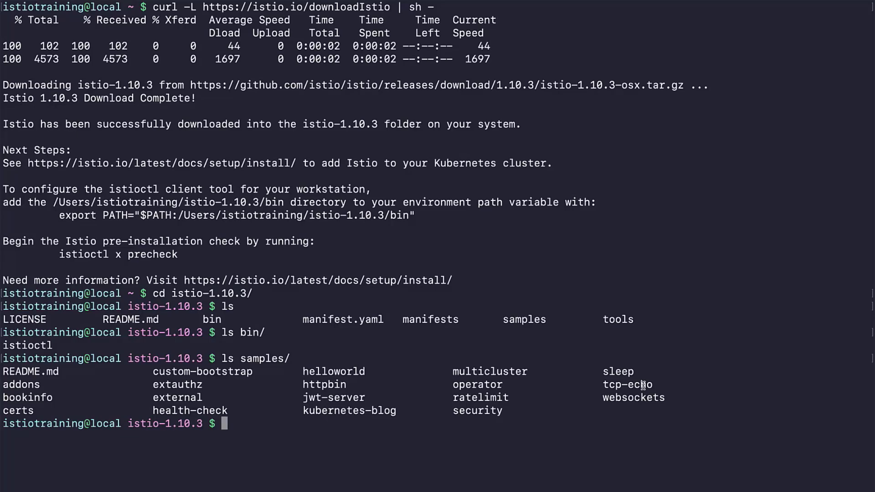
mouse_move(500, 412)
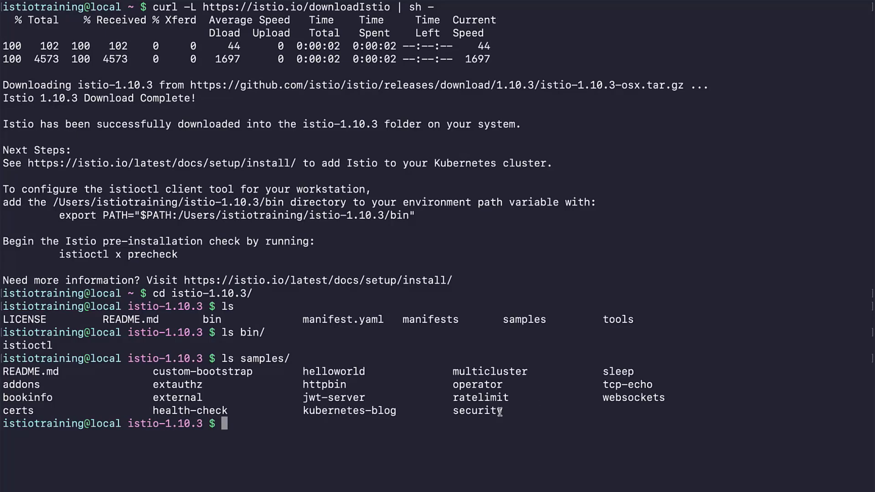
text(ls tools/)
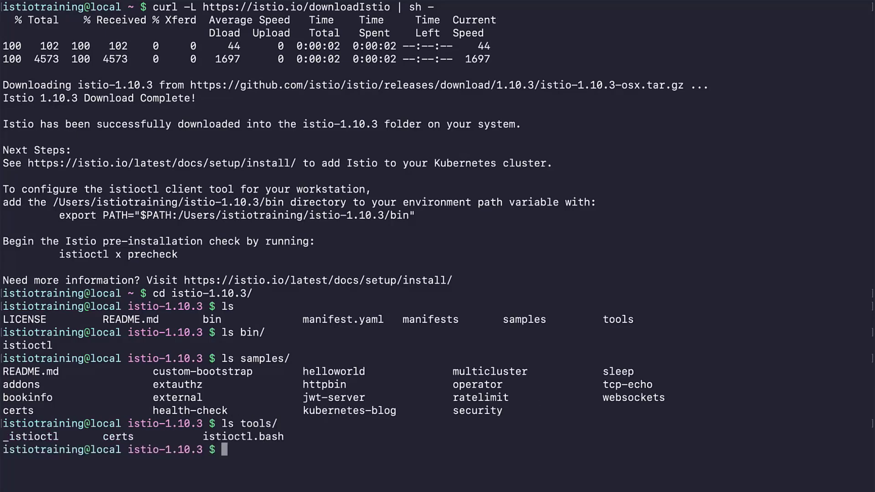
mouse_move(433, 412)
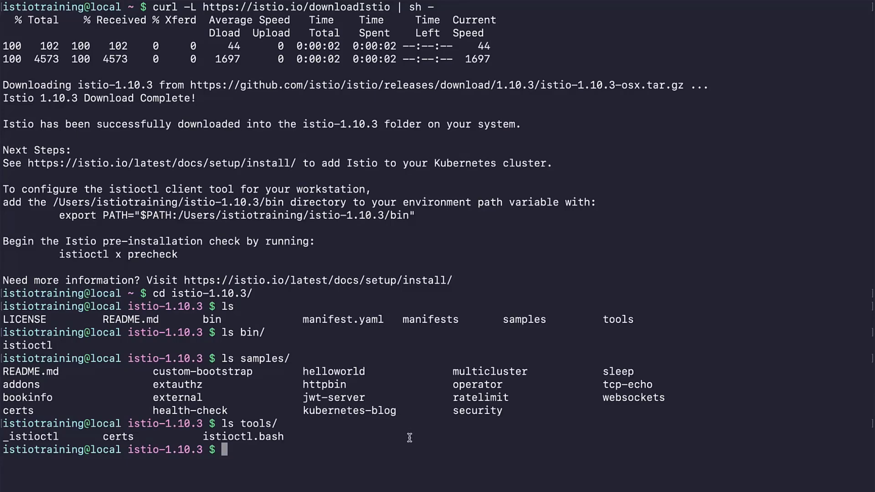
Run 'export PATH=$PWD/bin:$PATH' then 'istioctl version' to confirm 1.10.3.
text(export)
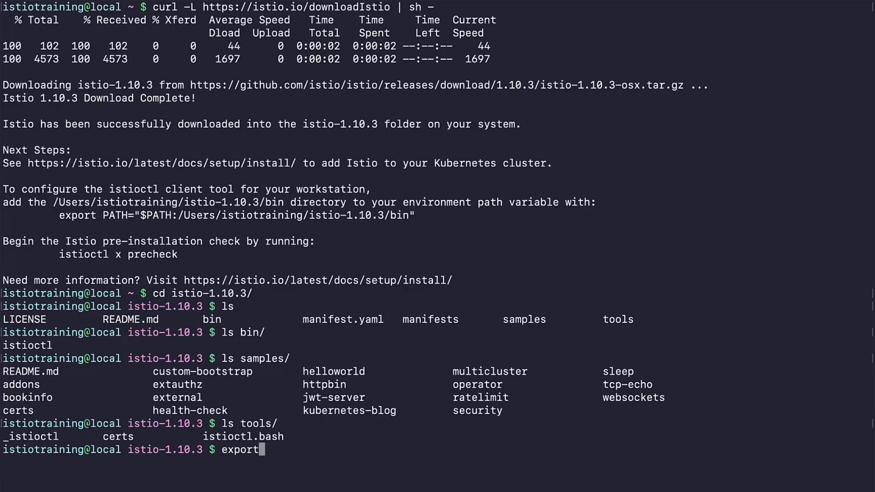
text(PATH=)
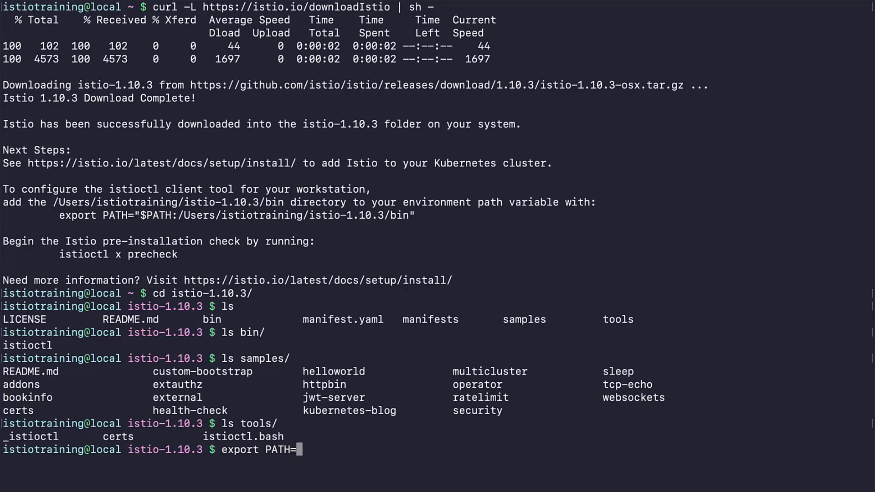
text($P)
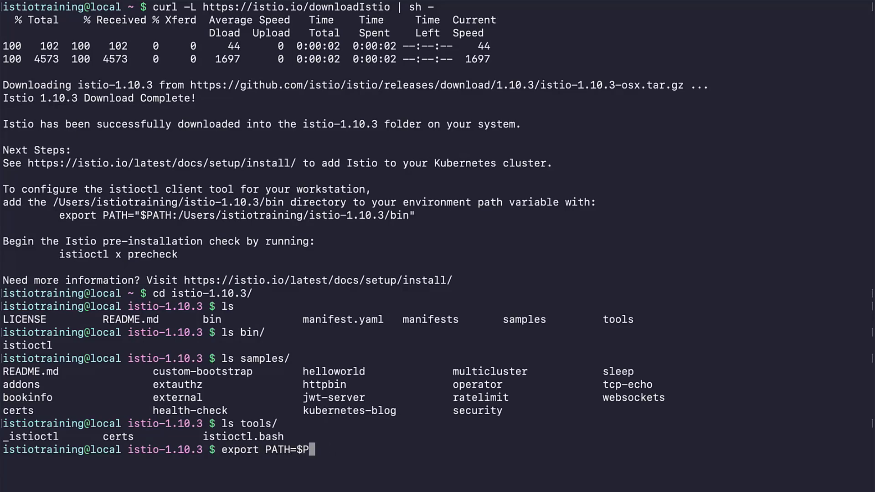
text(WD/bin)
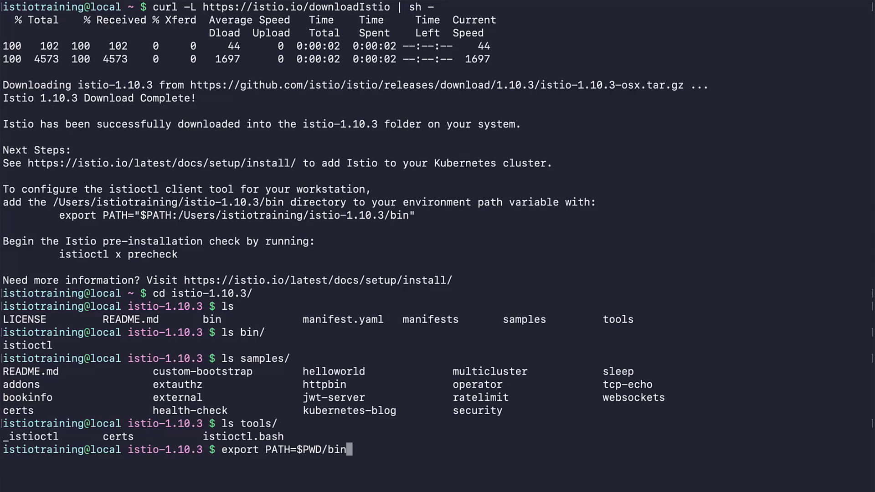
text(:$PATH)
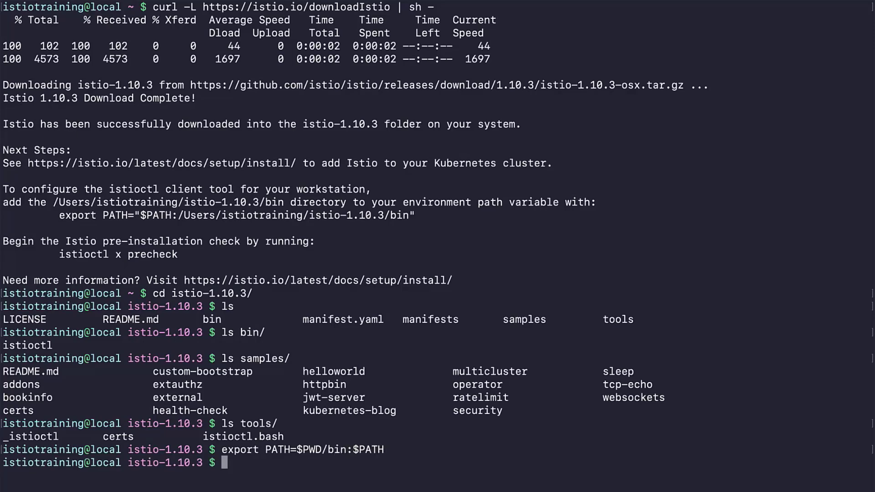
text(istioc)
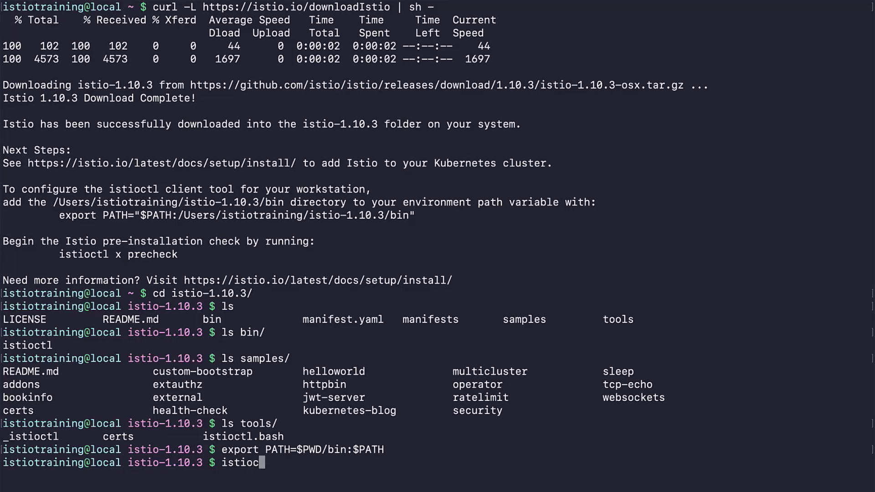
text(tl version)
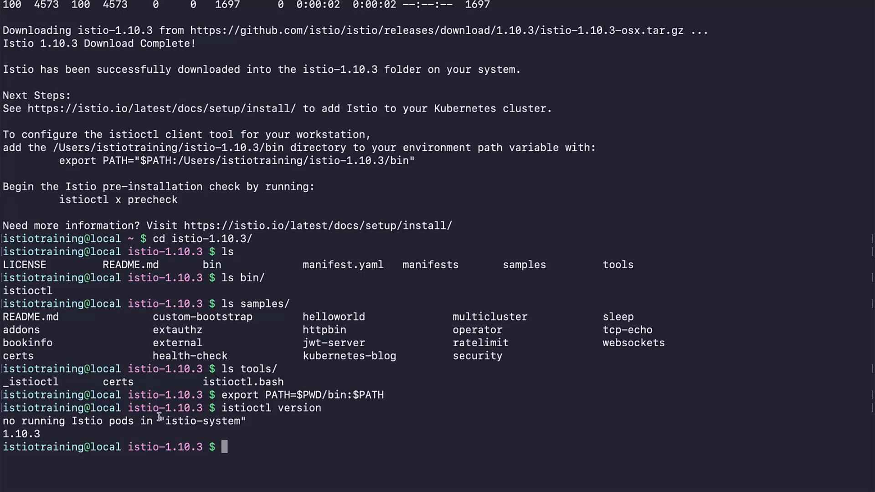
Run 'istioctl verify-install' and read the 0 control planes / IstioOperator error output.
text(isti)
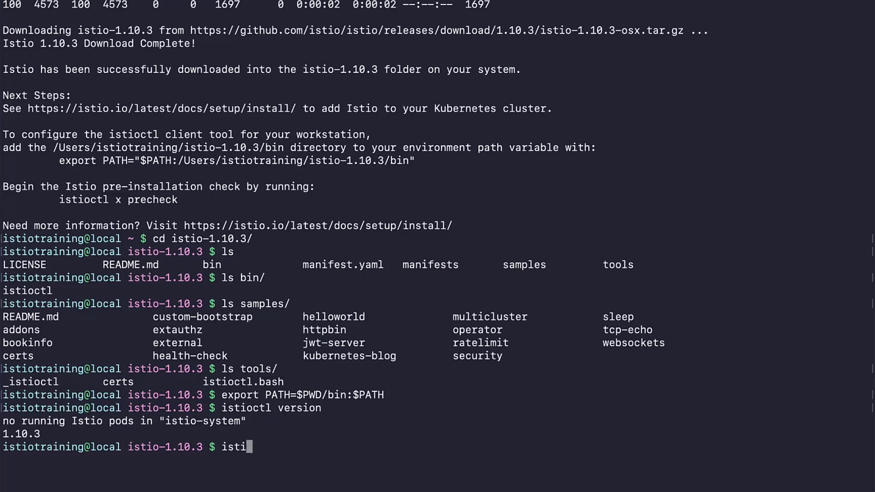
text(octl)
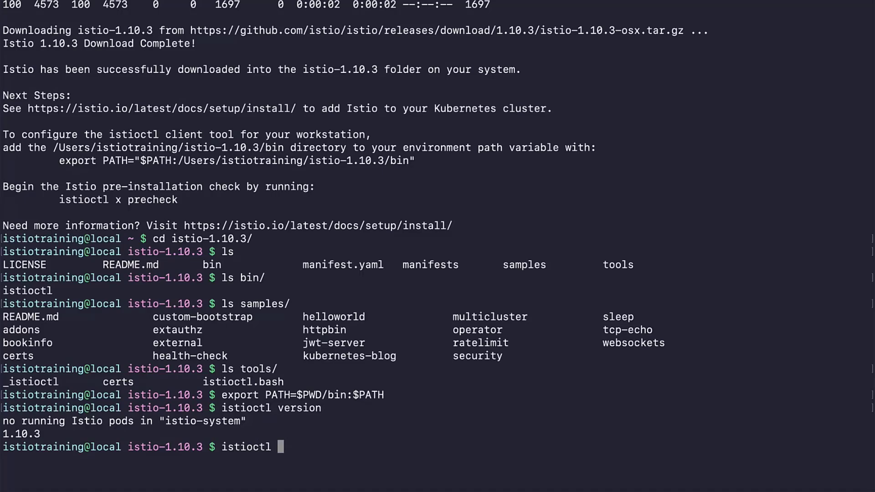
text(verify-install)
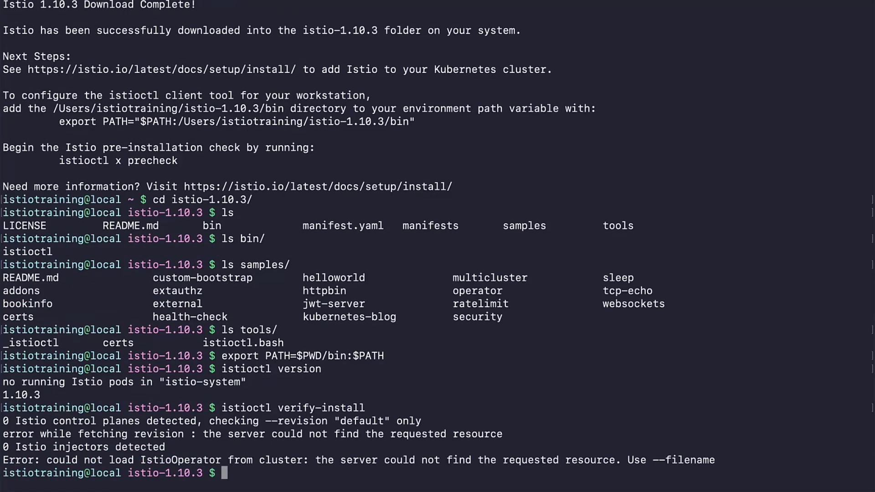
mouse_move(182, 320)
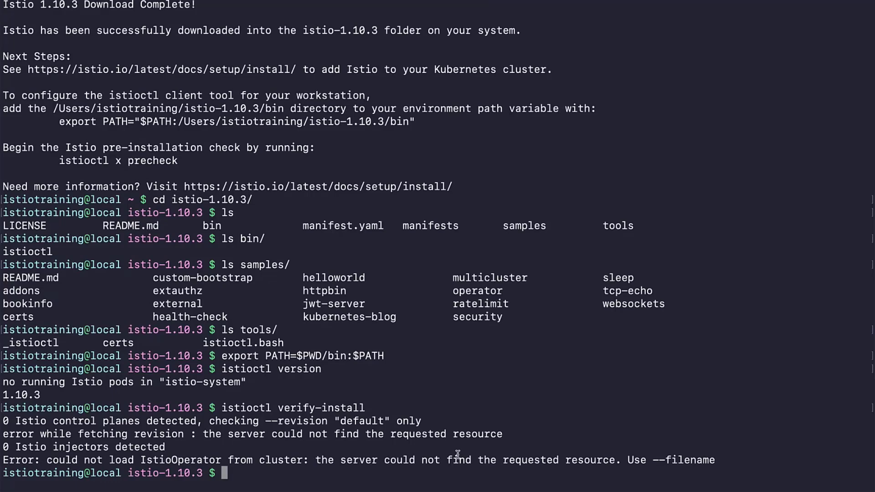
mouse_move(245, 476)
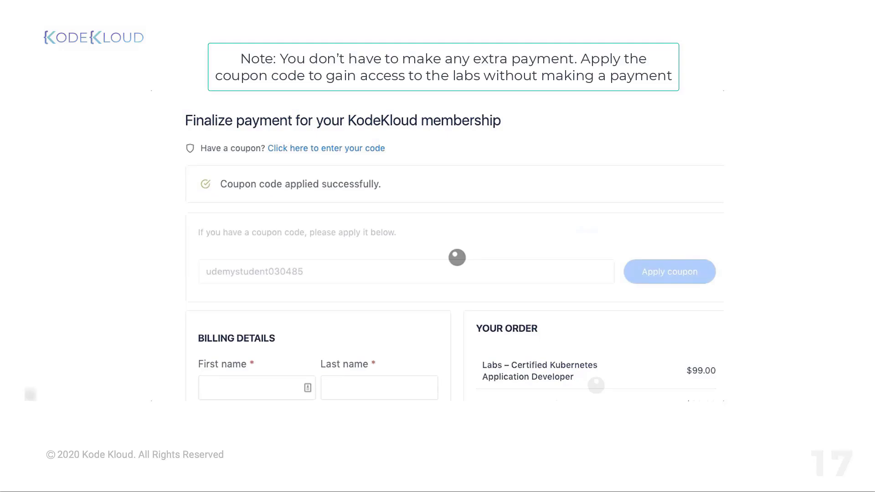
Advance through the slides showing the KodeKloud checkout coupon field and Apply coupon button.
click(669, 272)
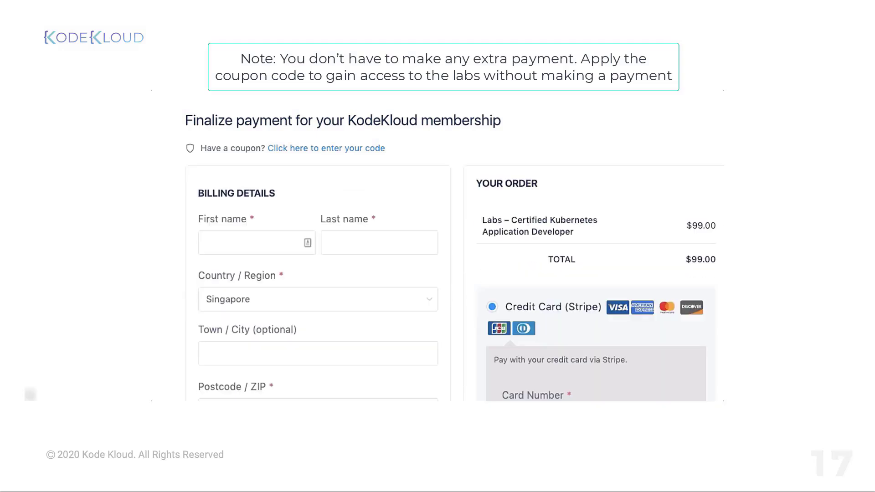
click(327, 148)
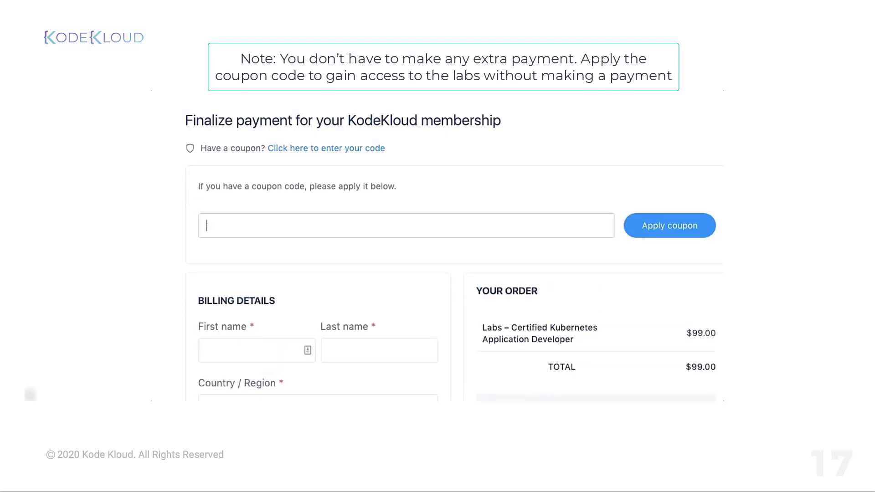
click(669, 226)
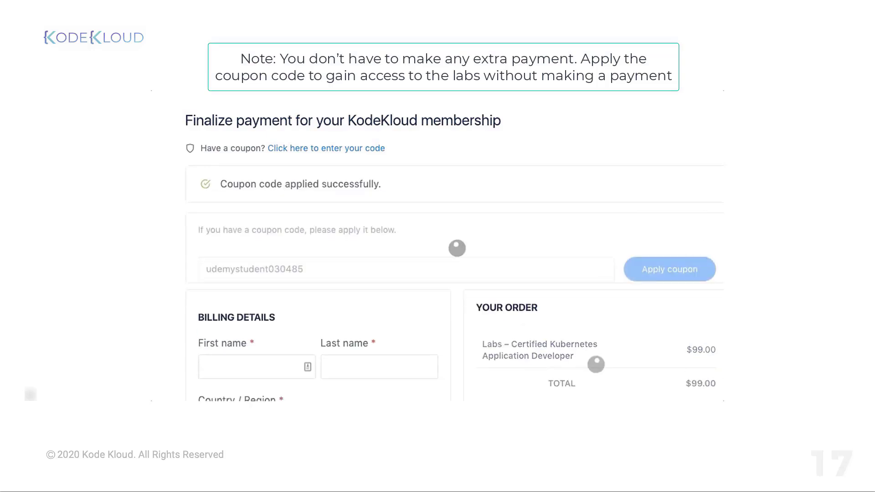
click(669, 269)
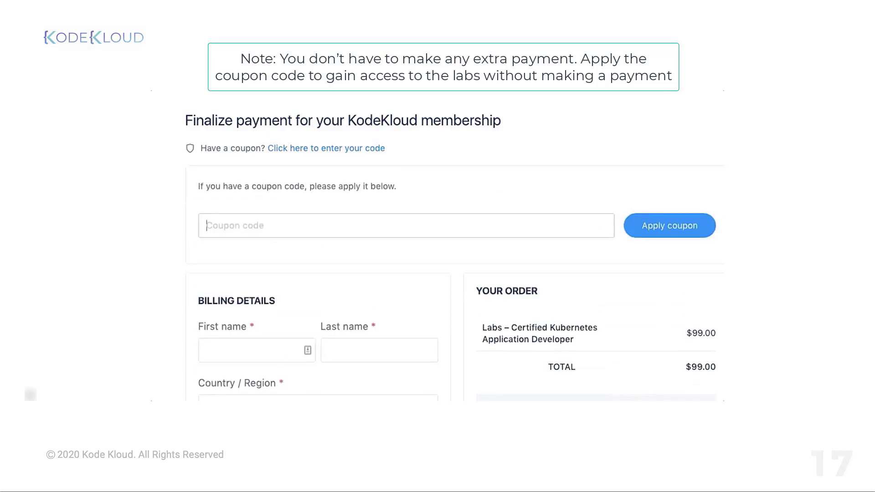
click(668, 225)
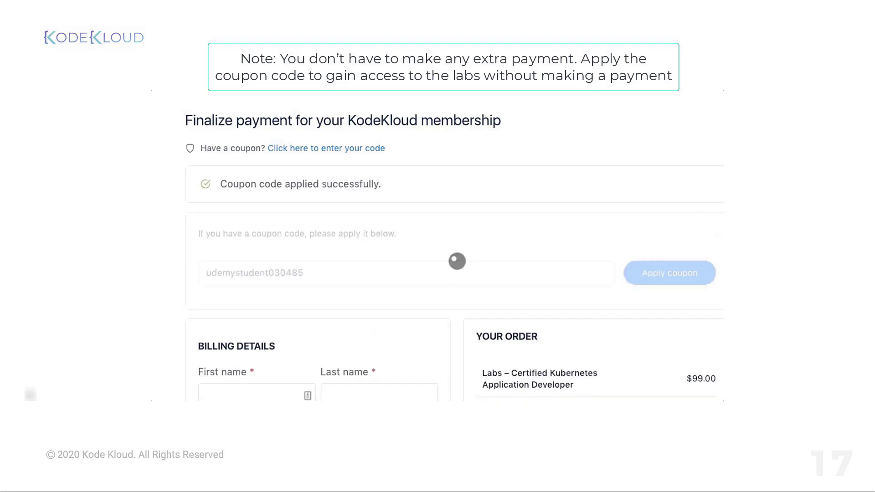
click(670, 273)
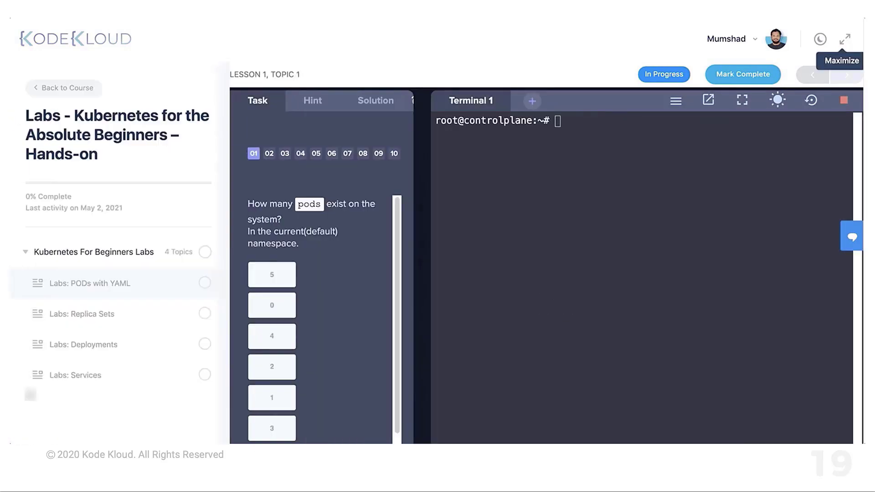
Advance slides 19–21 showing the KodeKloud lab in dark mode and dismiss the leave-site prompt.
click(844, 39)
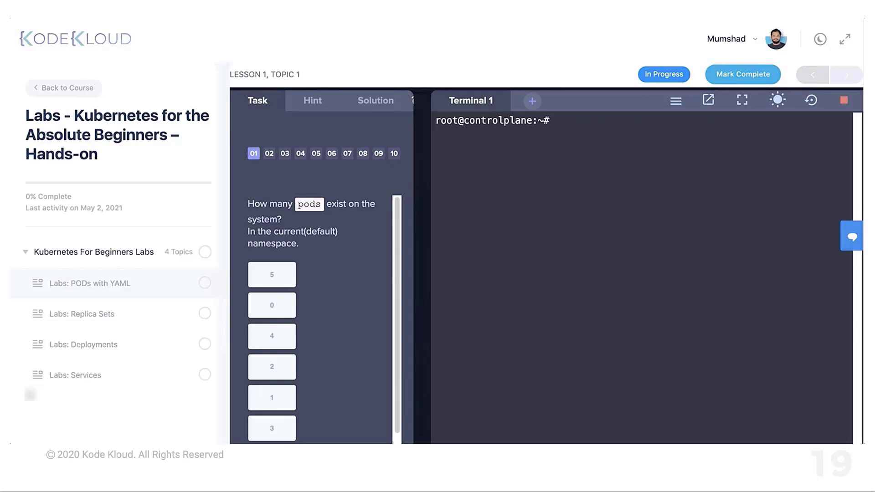
click(558, 120)
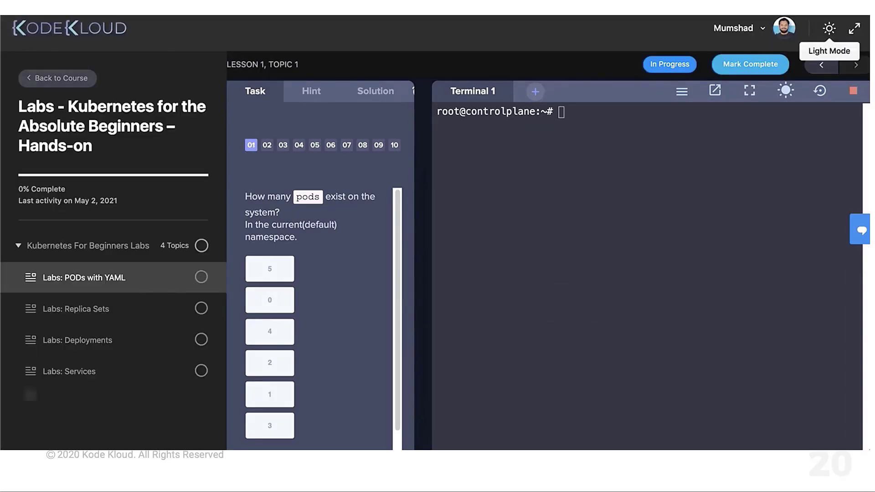
click(828, 29)
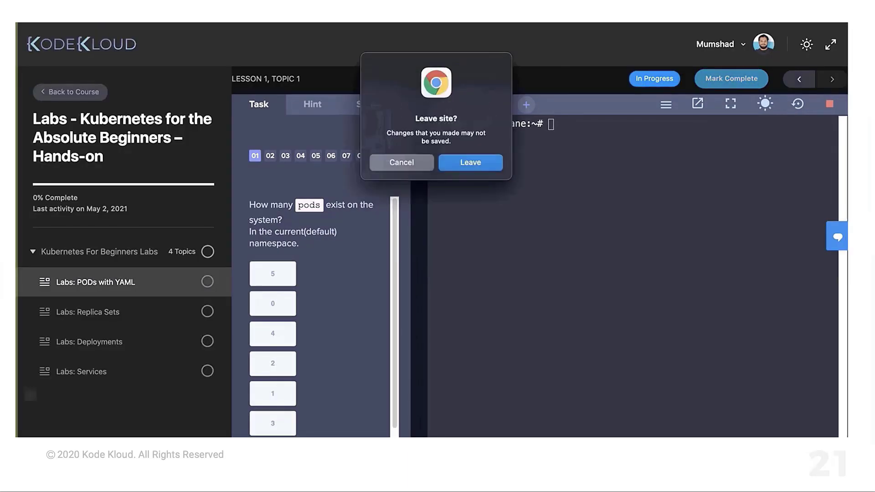
click(402, 162)
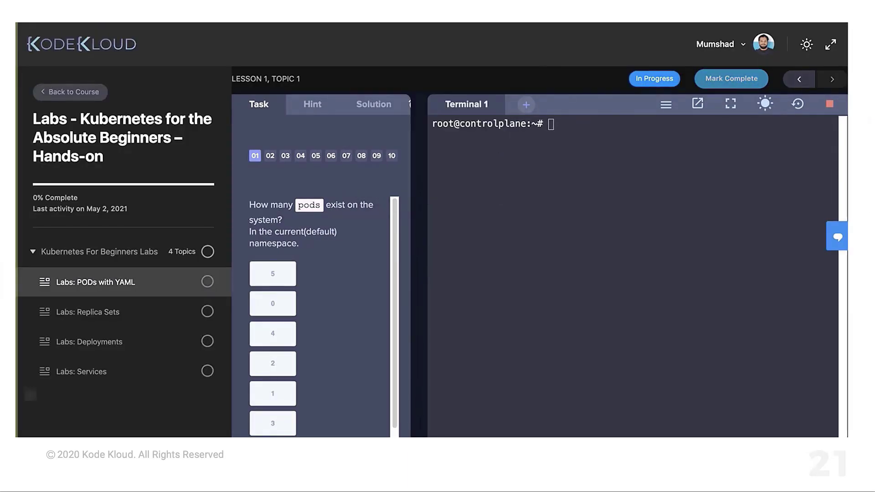